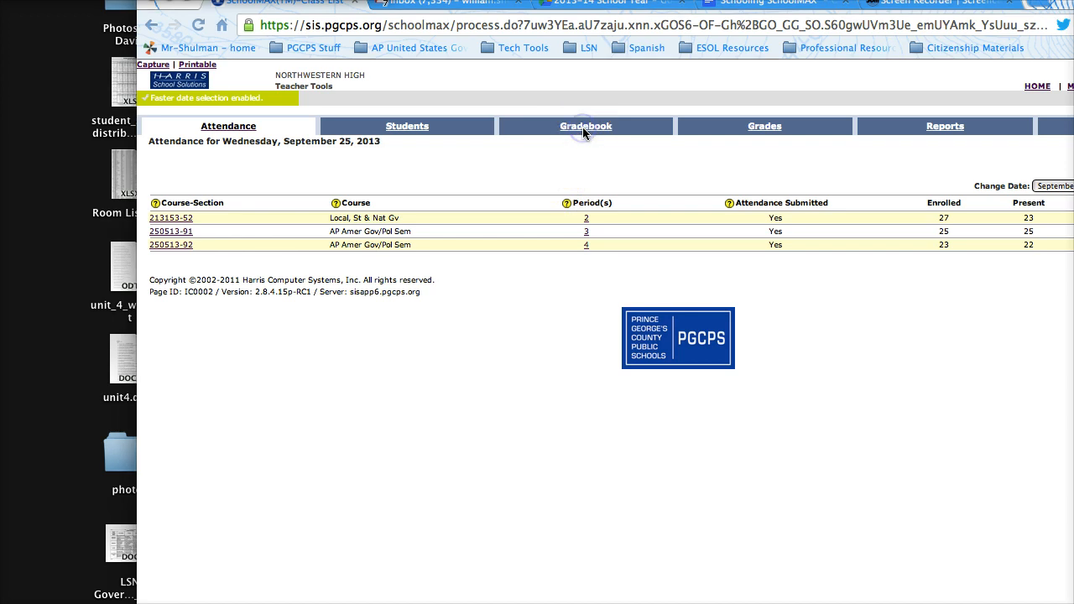
Open the gradebook class roster for course 213153-51, Local, St & Nat Gv.
{"action": "left_click", "coordinate": [586, 125]}
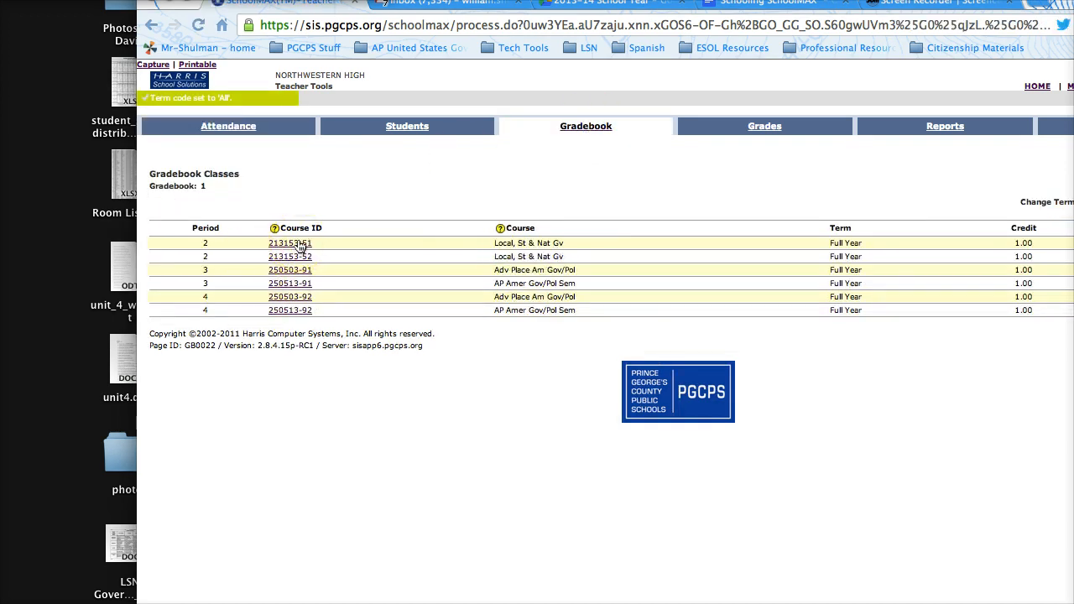
{"action": "left_click", "coordinate": [289, 243]}
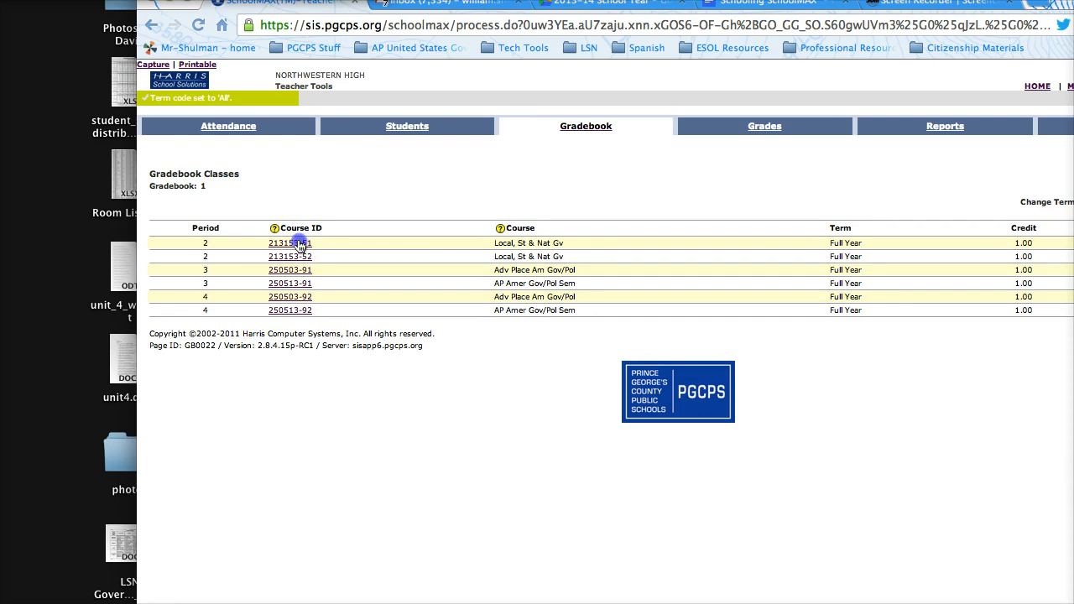
{"action": "left_click", "coordinate": [288, 242]}
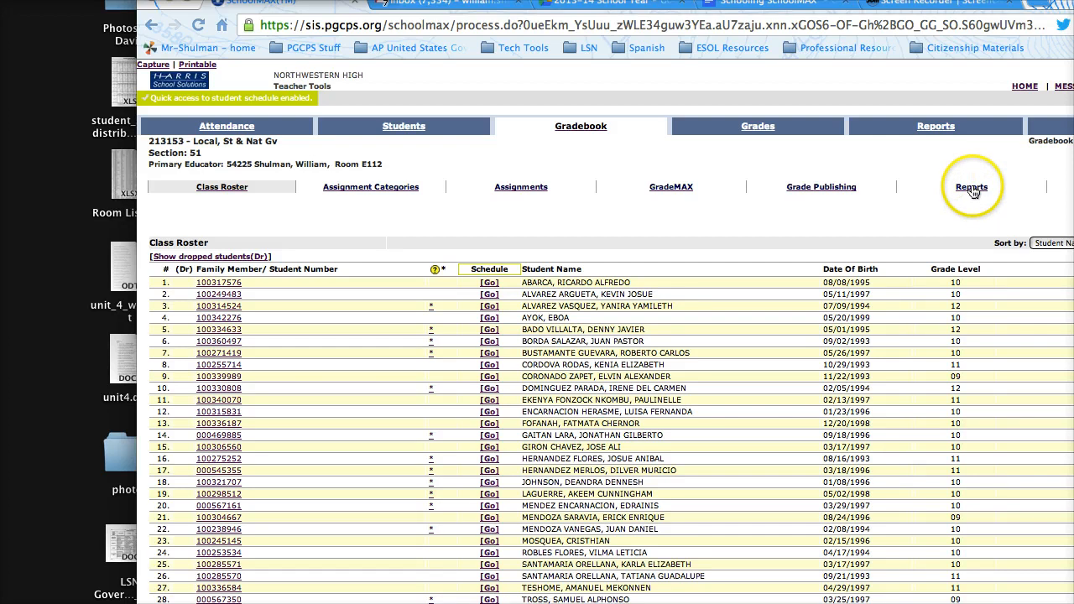
Start an Individualized Student Report from the class's Reports page.
{"action": "left_click", "coordinate": [972, 186]}
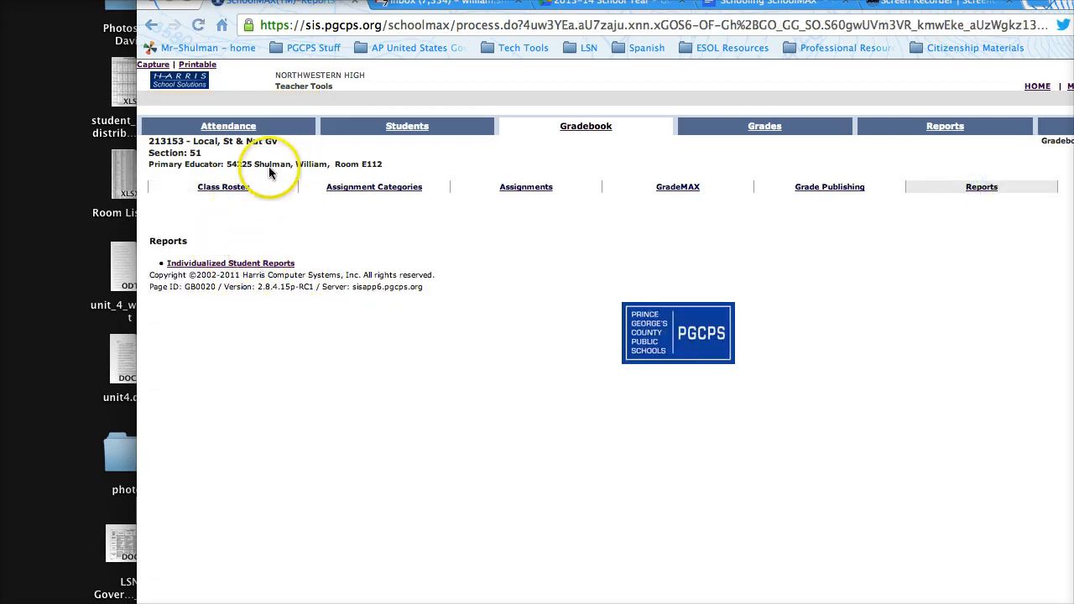
{"action": "mouse_move", "coordinate": [262, 289]}
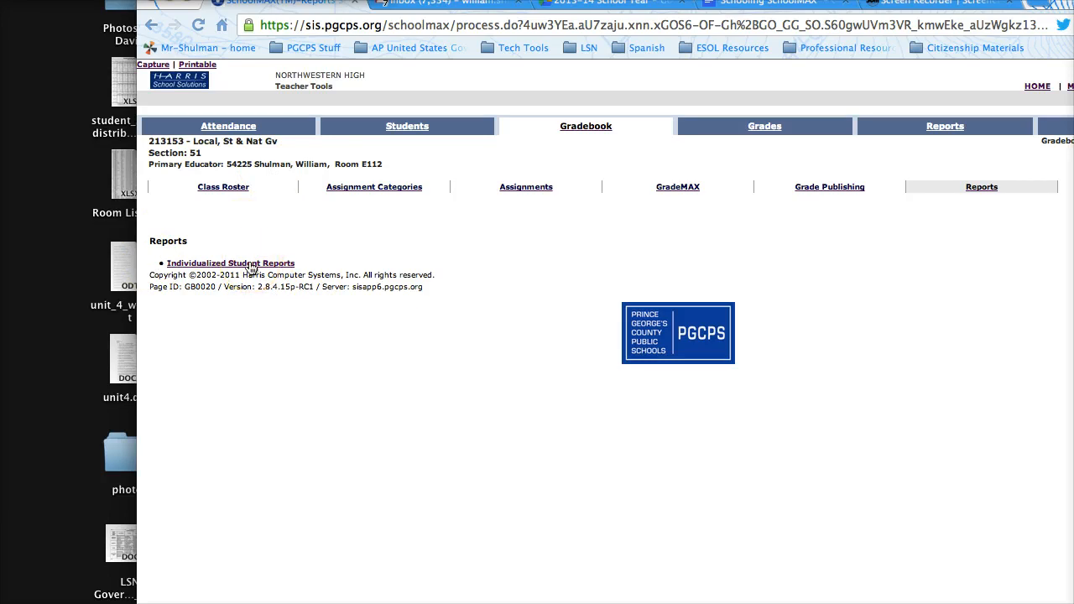
{"action": "left_click", "coordinate": [230, 262]}
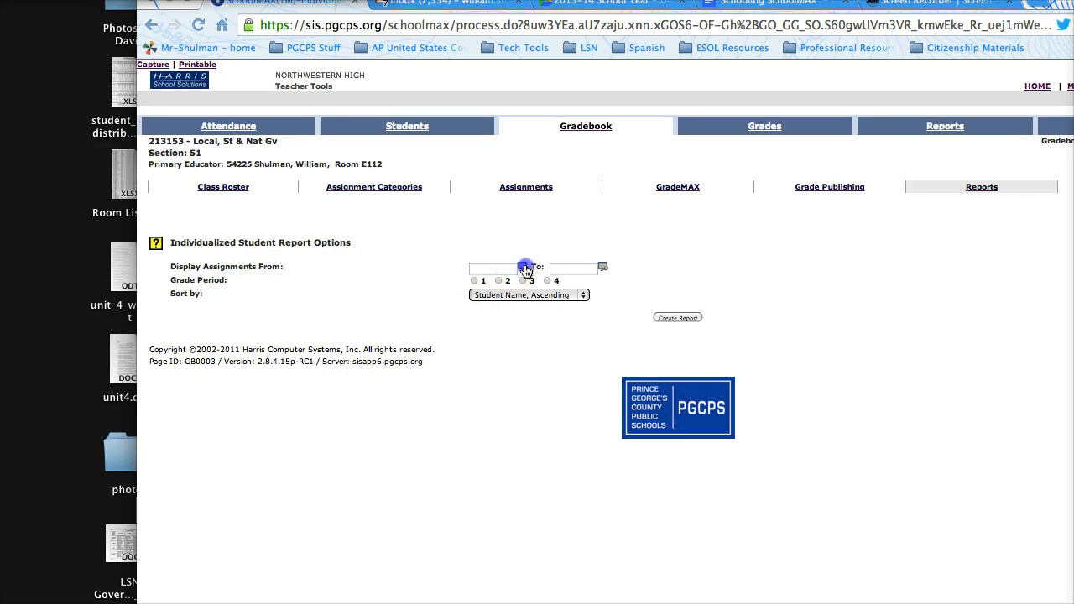
Fill in dates 08/19/2013 to 09/25/2013, grade period 1, sorted by Student ID ascending.
{"action": "left_click", "coordinate": [523, 267]}
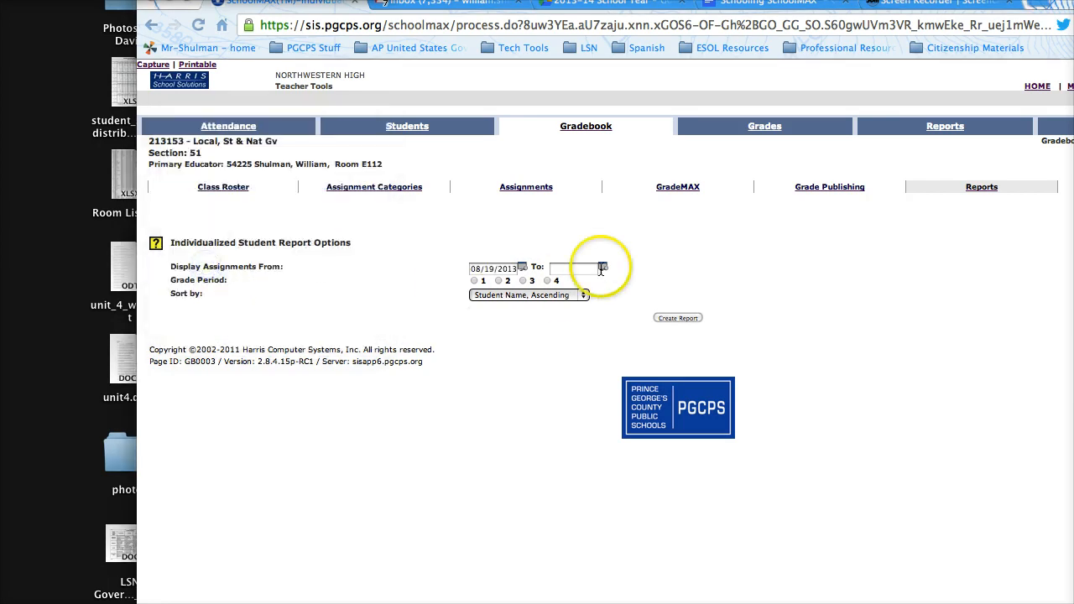
{"action": "left_click", "coordinate": [603, 267]}
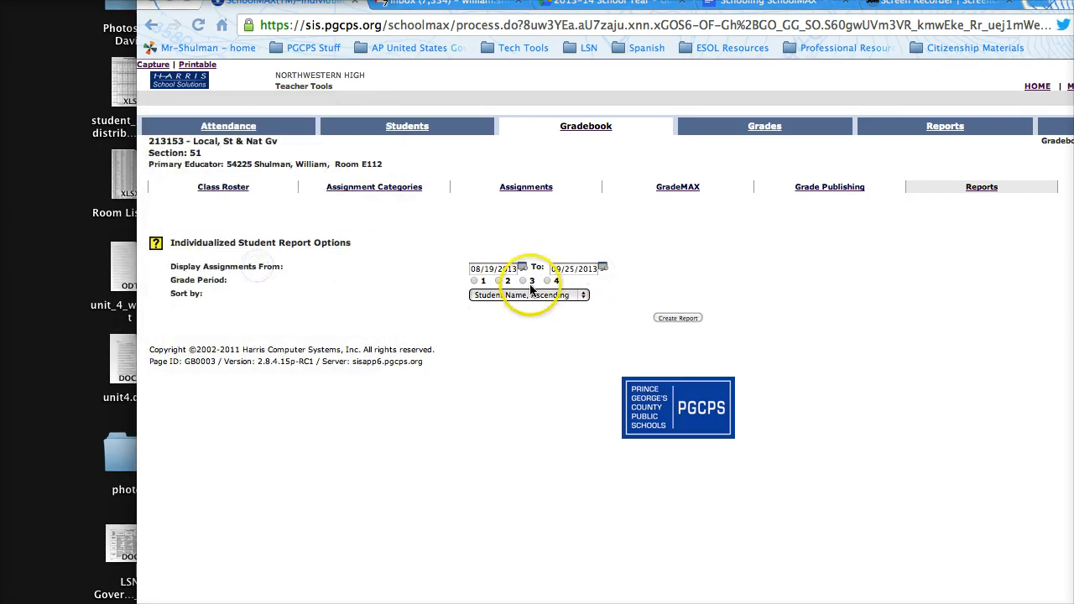
{"action": "left_click", "coordinate": [473, 280]}
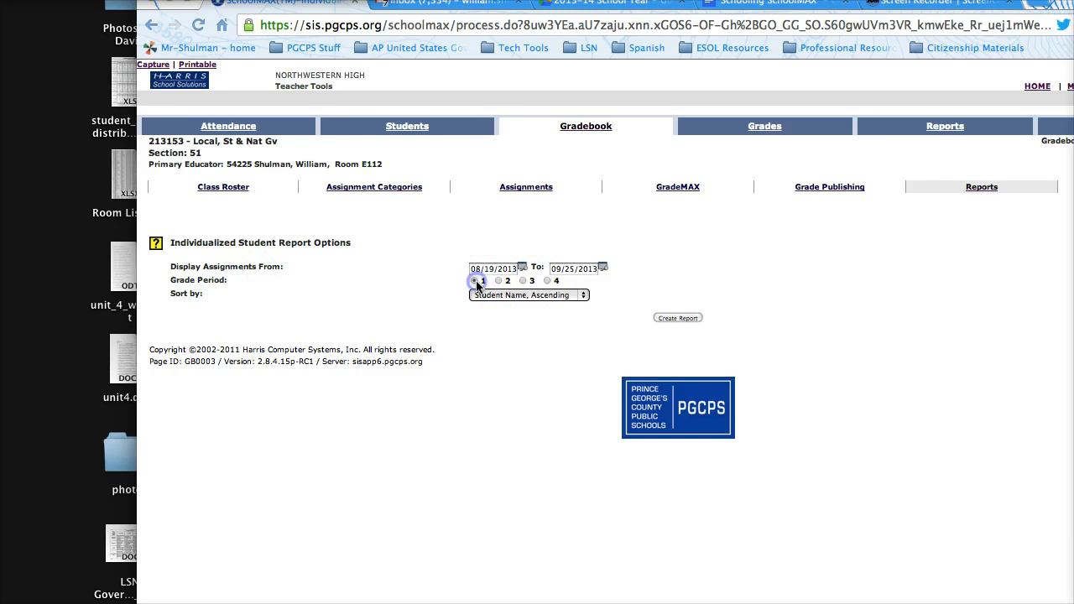
{"action": "left_click", "coordinate": [529, 295]}
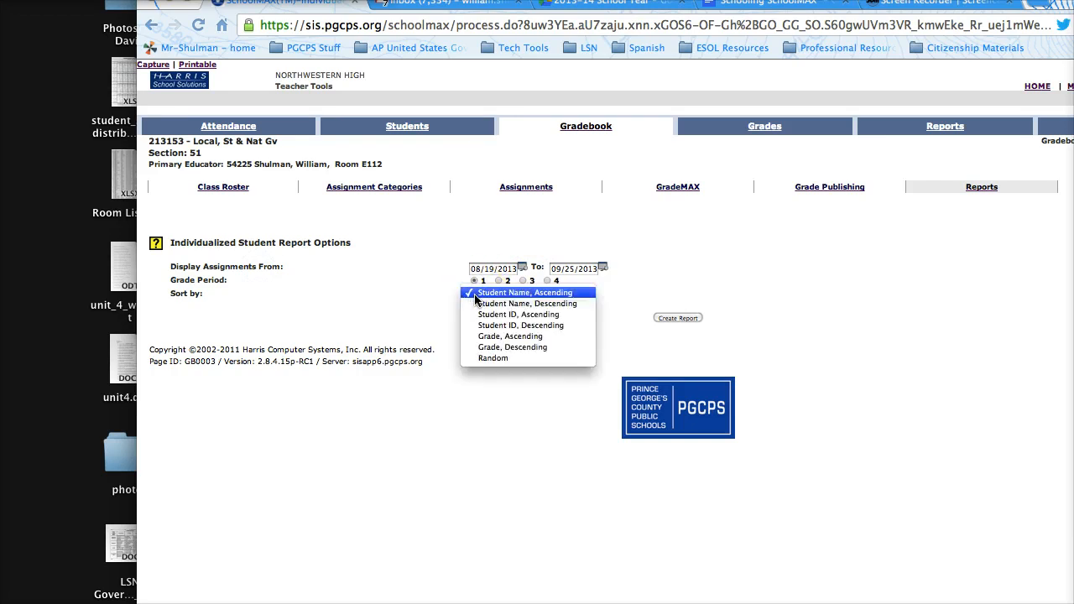
{"action": "left_click", "coordinate": [517, 314]}
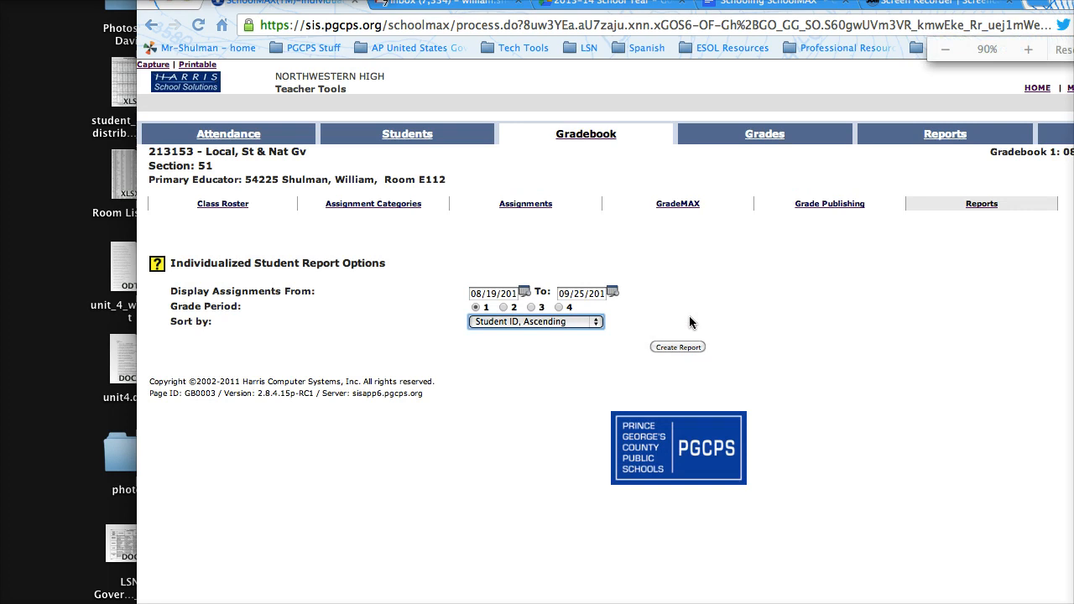
{"action": "left_click", "coordinate": [678, 346]}
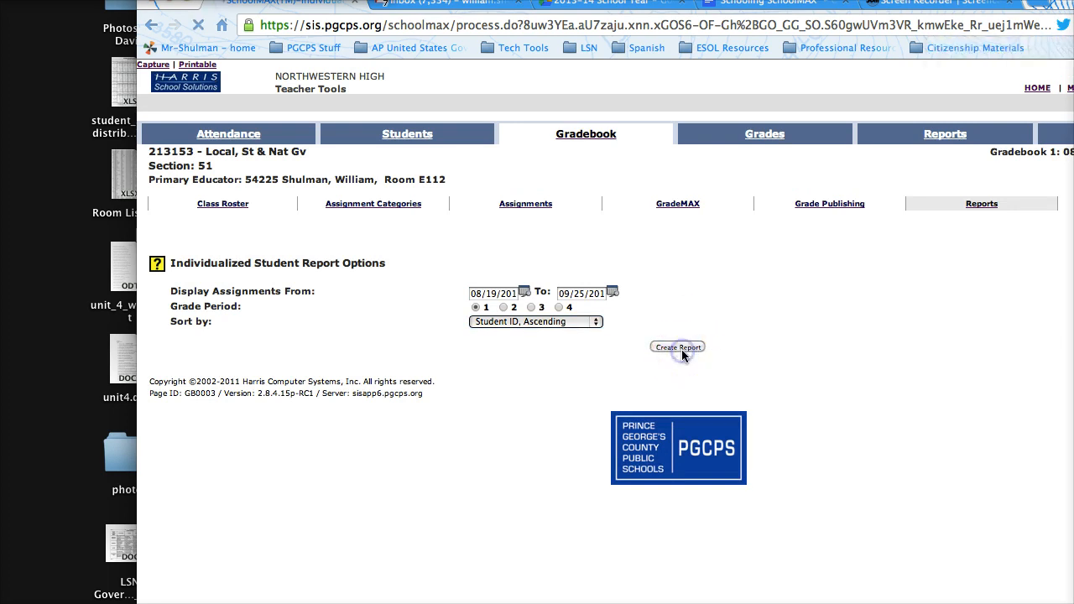
Generate the Grade Report By Student in its printable pop-up window.
{"action": "left_click", "coordinate": [678, 346]}
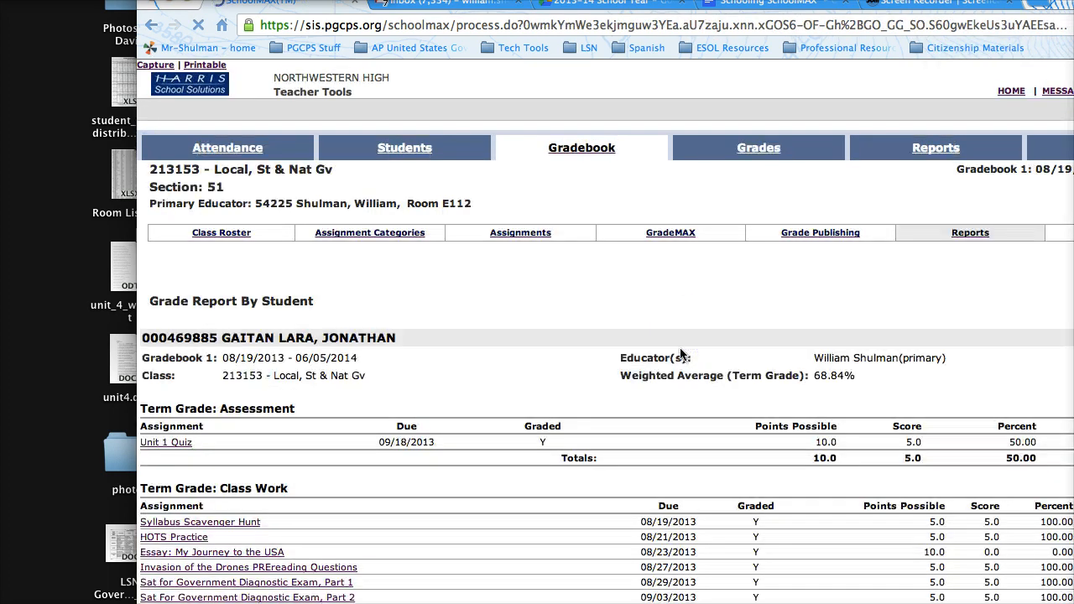
{"action": "mouse_move", "coordinate": [362, 181]}
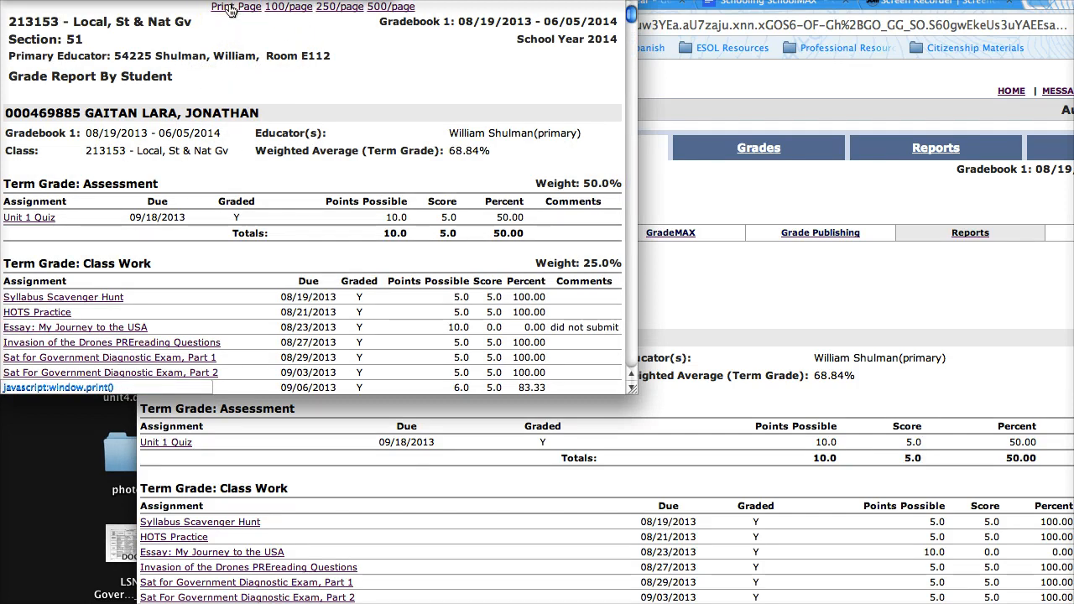
Print the report page and switch from Chrome's preview to the system print dialog.
{"action": "left_click", "coordinate": [235, 7]}
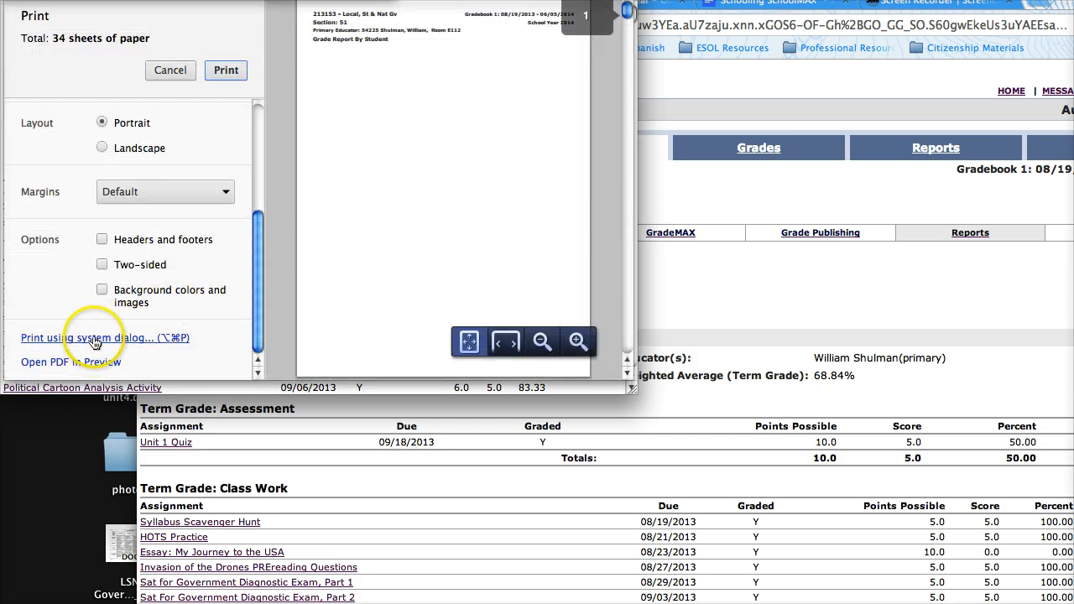
{"action": "left_click", "coordinate": [94, 337]}
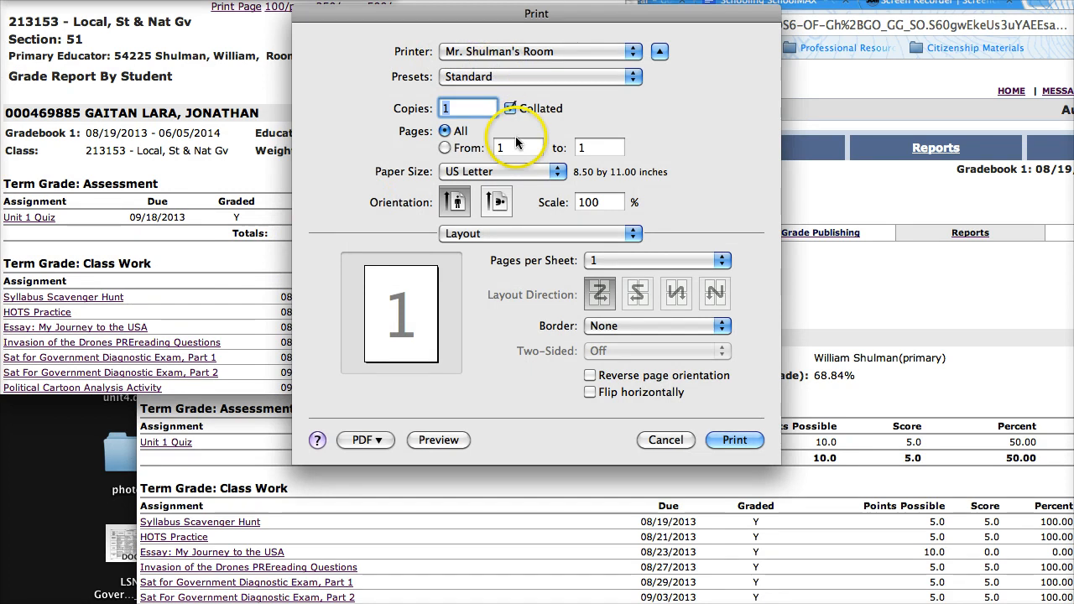
Set the print layout to 4 pages per sheet with a Single Hairline border.
{"action": "left_click", "coordinate": [510, 107]}
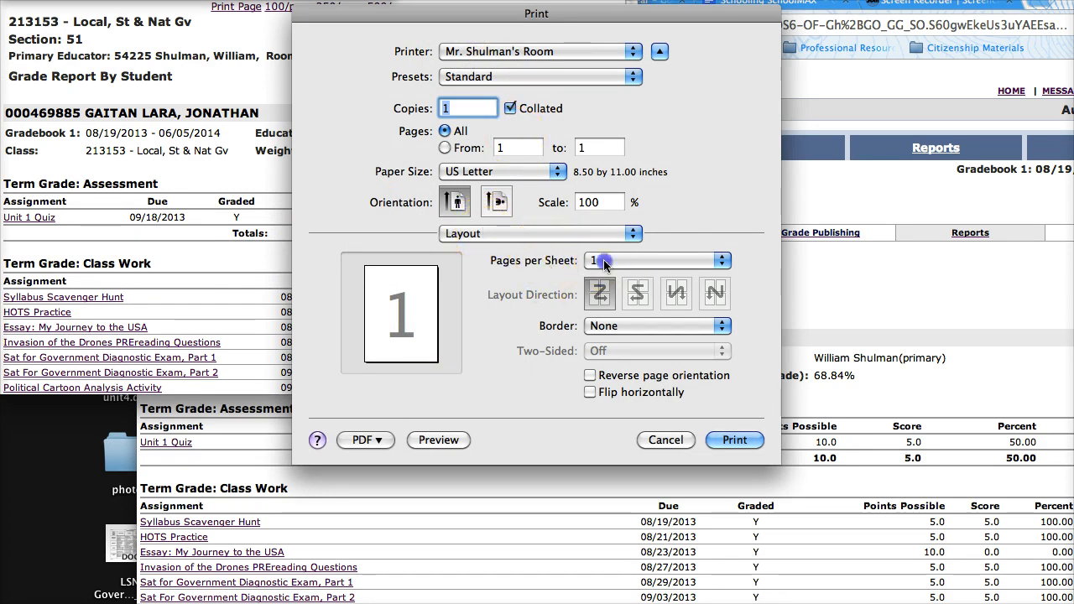
{"action": "left_click", "coordinate": [657, 260]}
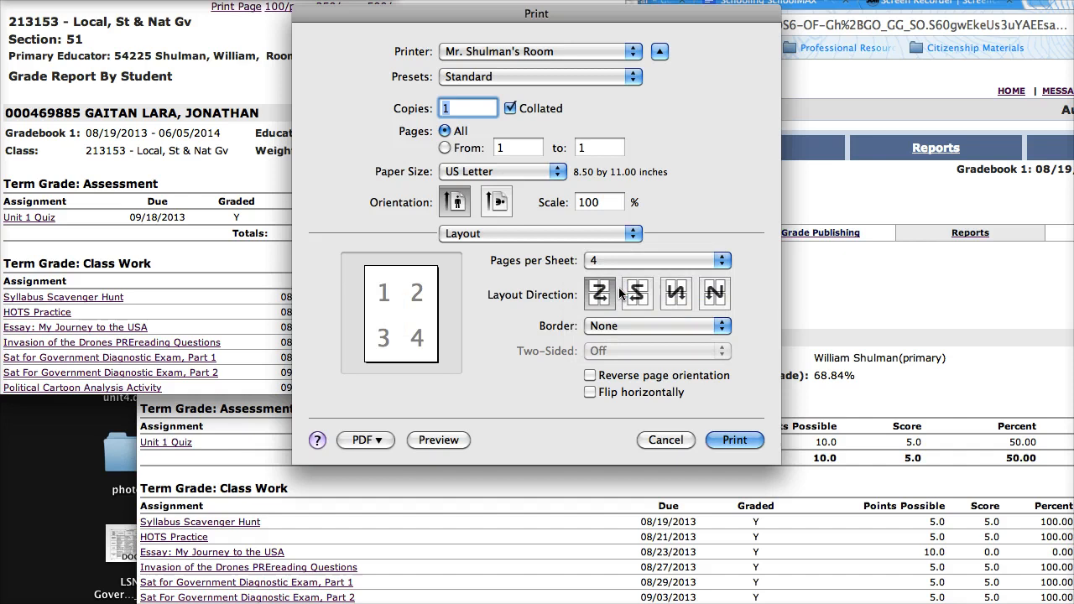
{"action": "left_click", "coordinate": [658, 326]}
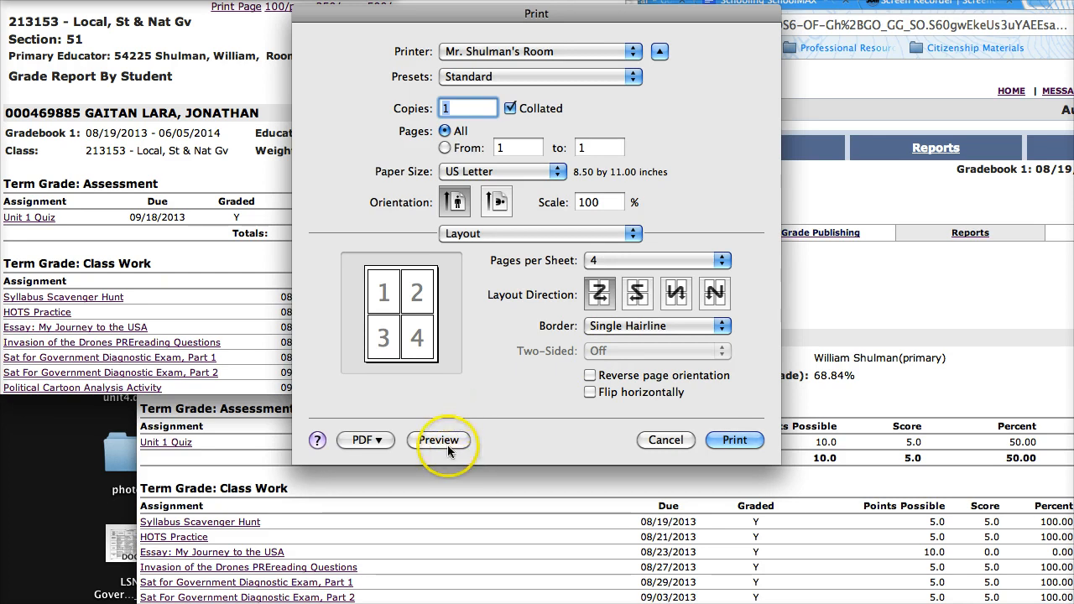
Preview the four-per-sheet grade reports and page down to sheet 4.
{"action": "left_click", "coordinate": [440, 440]}
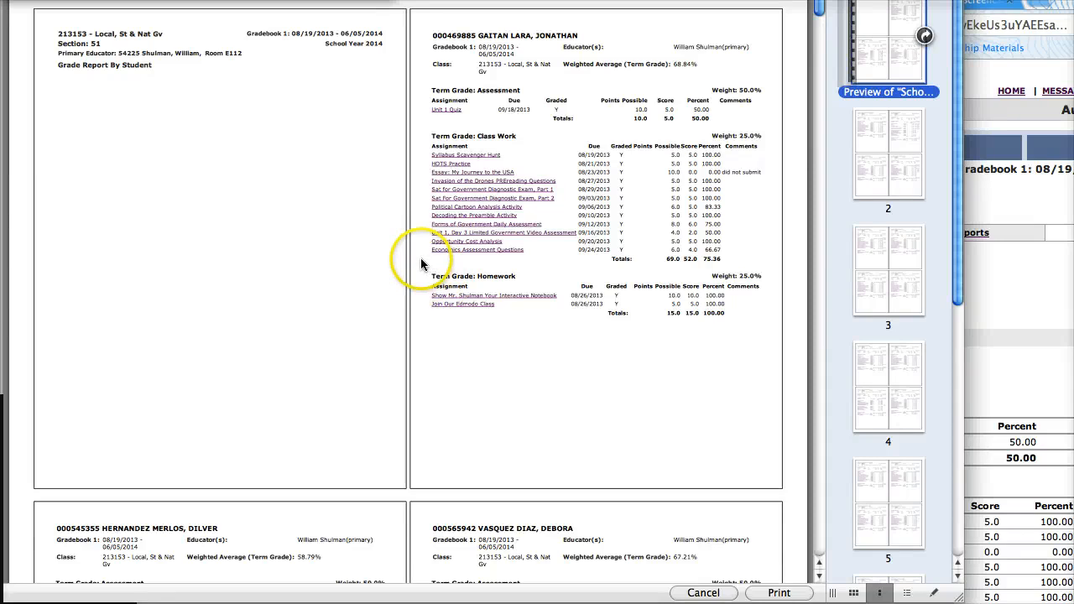
{"action": "scroll", "scroll_direction": "down", "scroll_amount": 3}
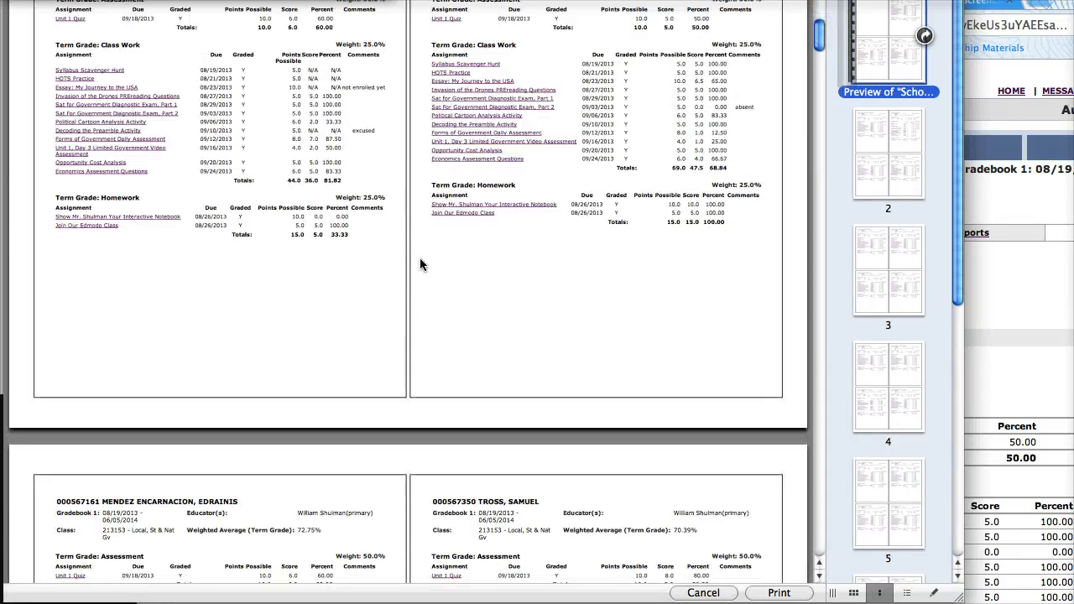
{"action": "scroll", "scroll_direction": "down", "scroll_amount": 3}
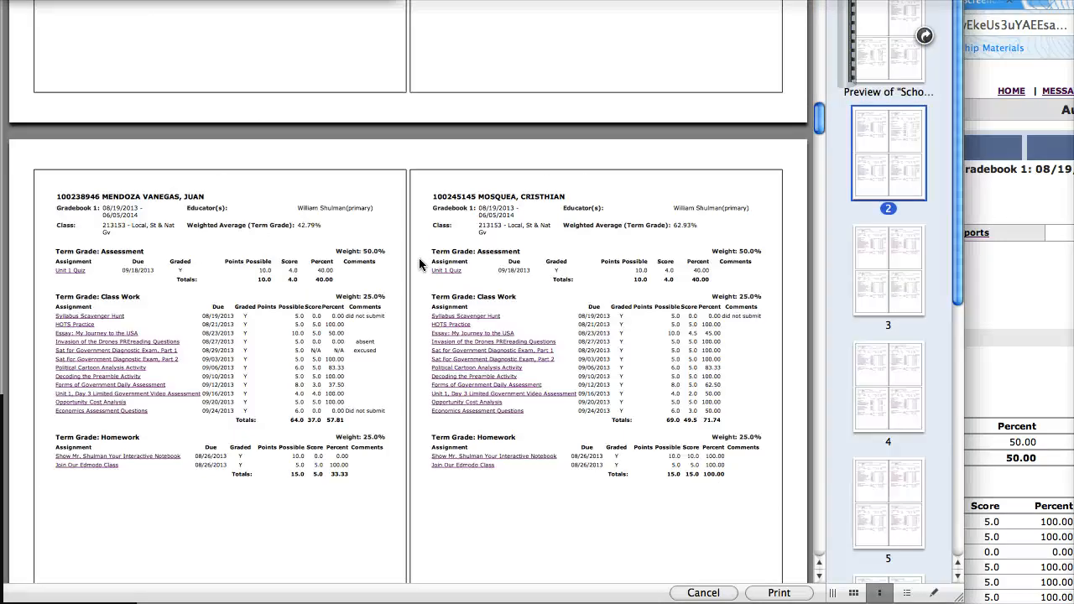
{"action": "scroll", "scroll_direction": "down", "scroll_amount": 3}
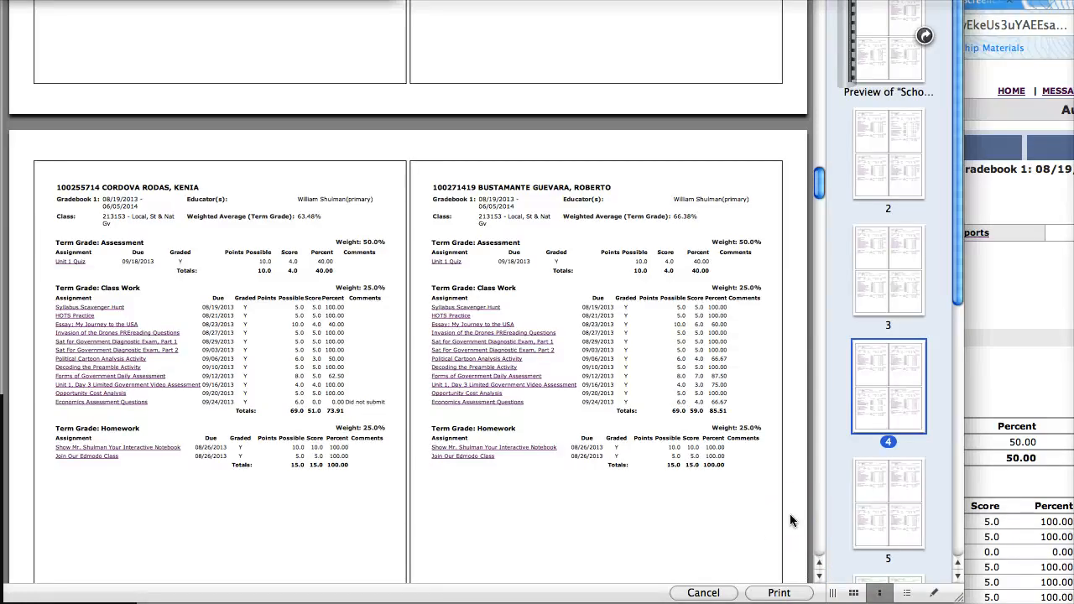
{"action": "mouse_move", "coordinate": [390, 71]}
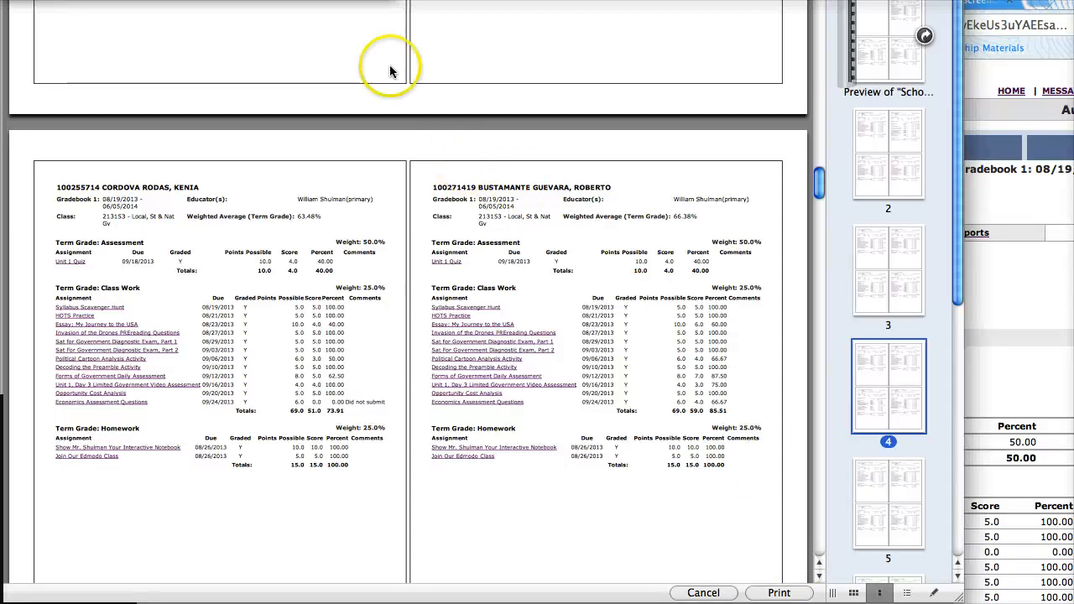